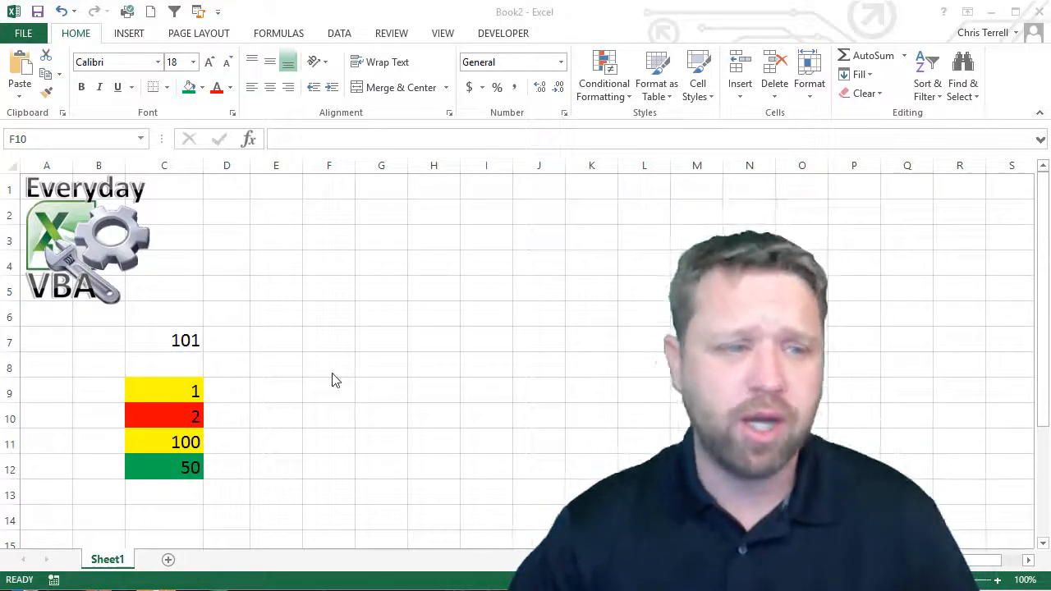
Step: Begin editing C7's formula =SumColor(C9:C12,C9) with yellow C9 as the colour reference
click(164, 340)
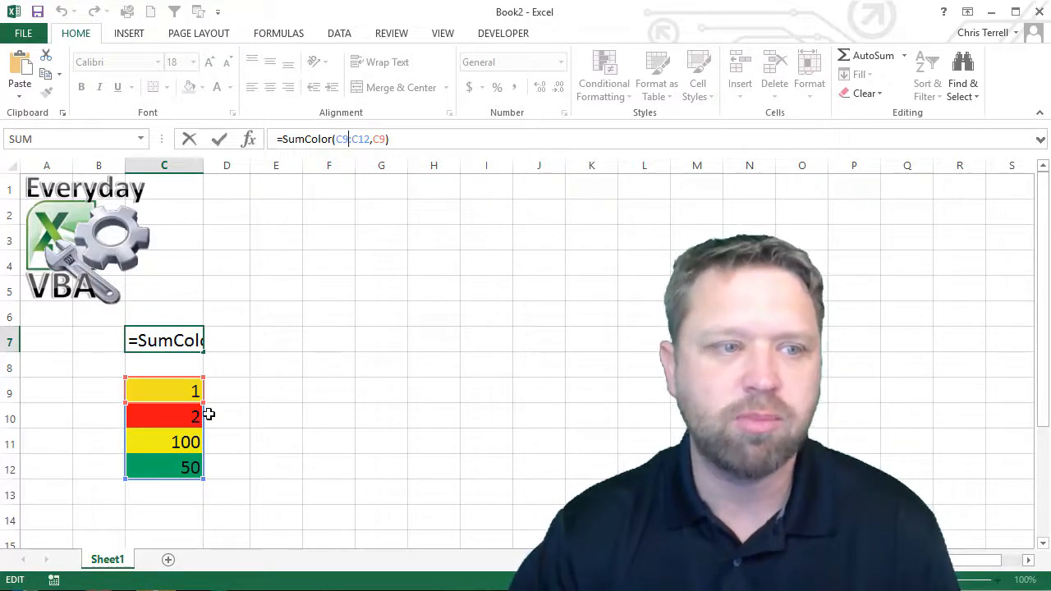
mouse_move(272, 366)
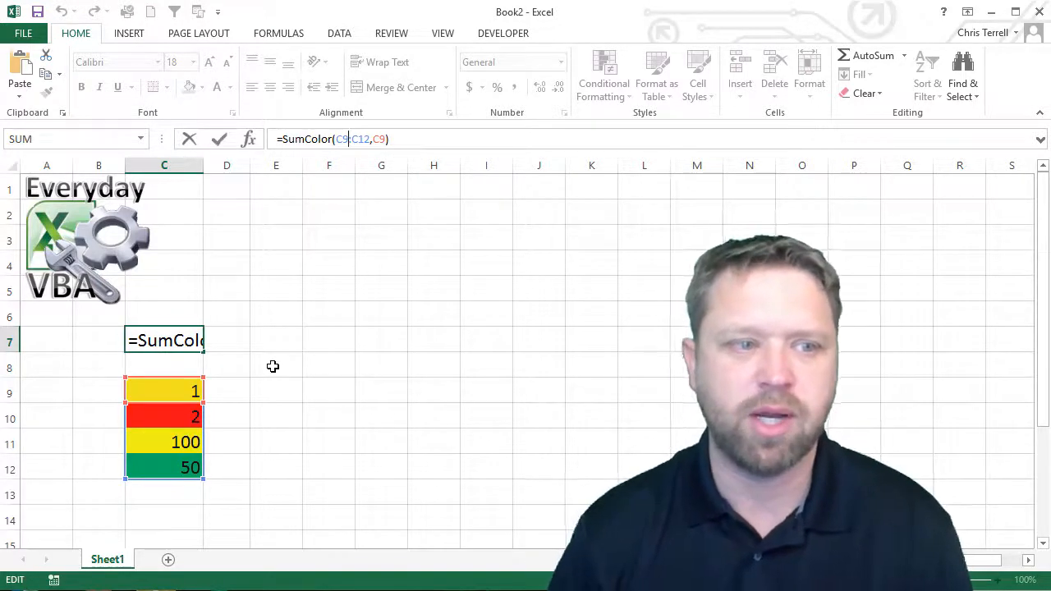
Step: Point the formula's colour reference at red cell C10 so C7 shows 2
key(Enter)
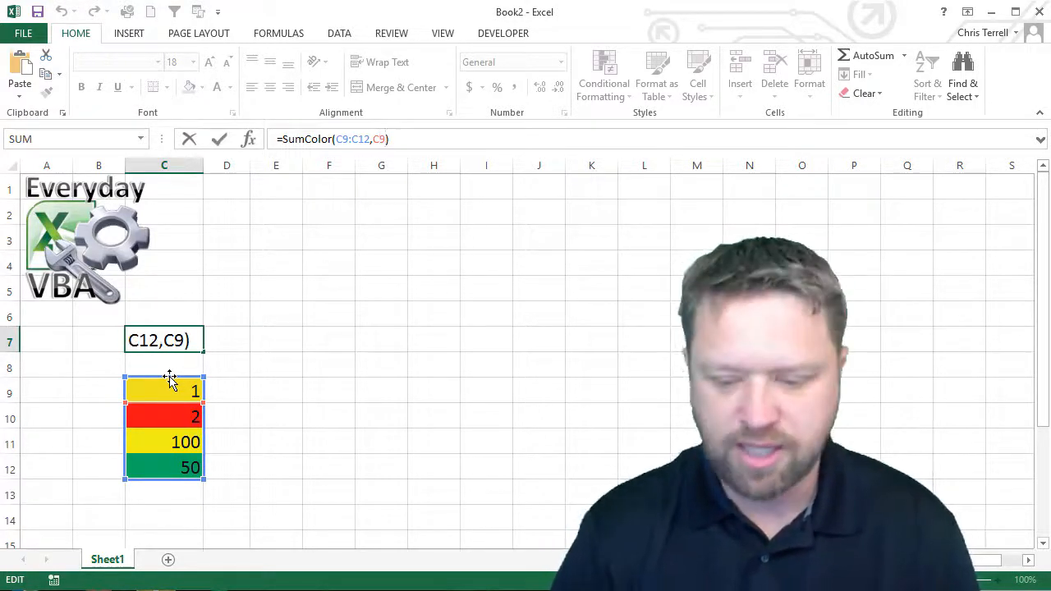
click(165, 419)
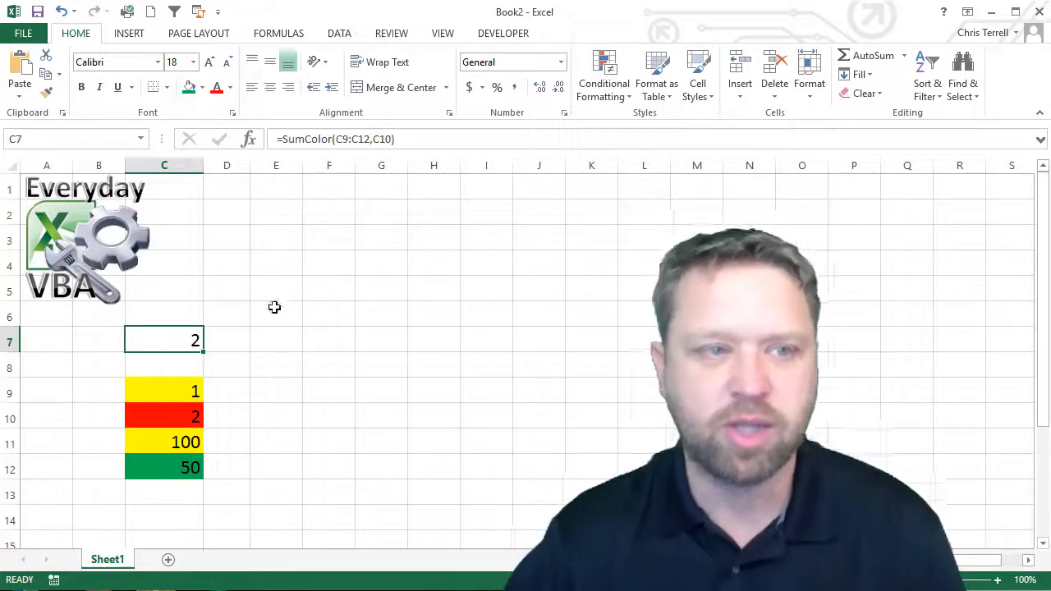
Step: Make C7 green with =SumColor(C9:C12,C7) and recalculate it to show 50
click(189, 391)
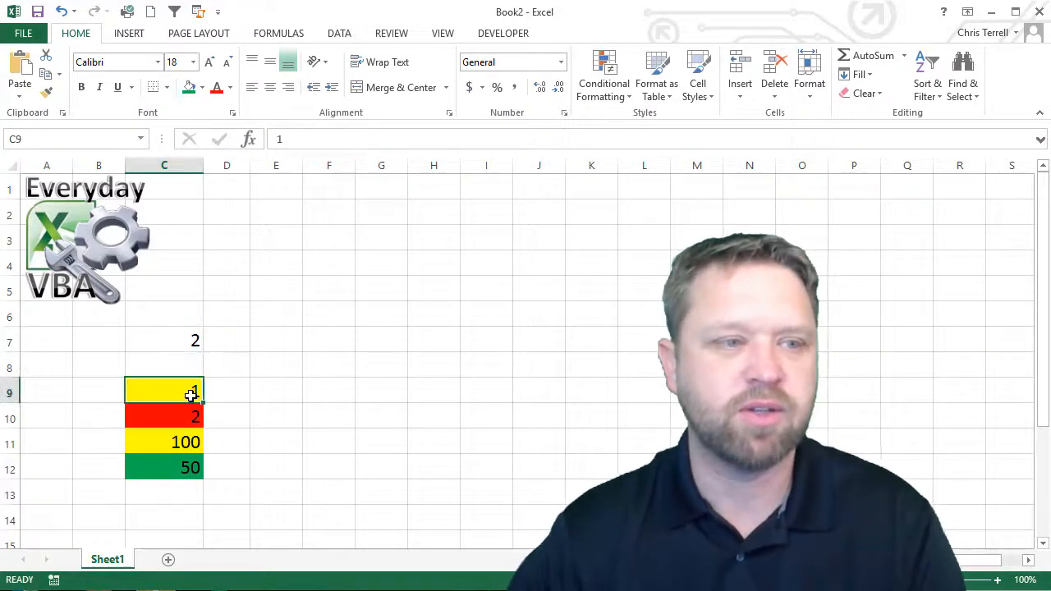
click(165, 340)
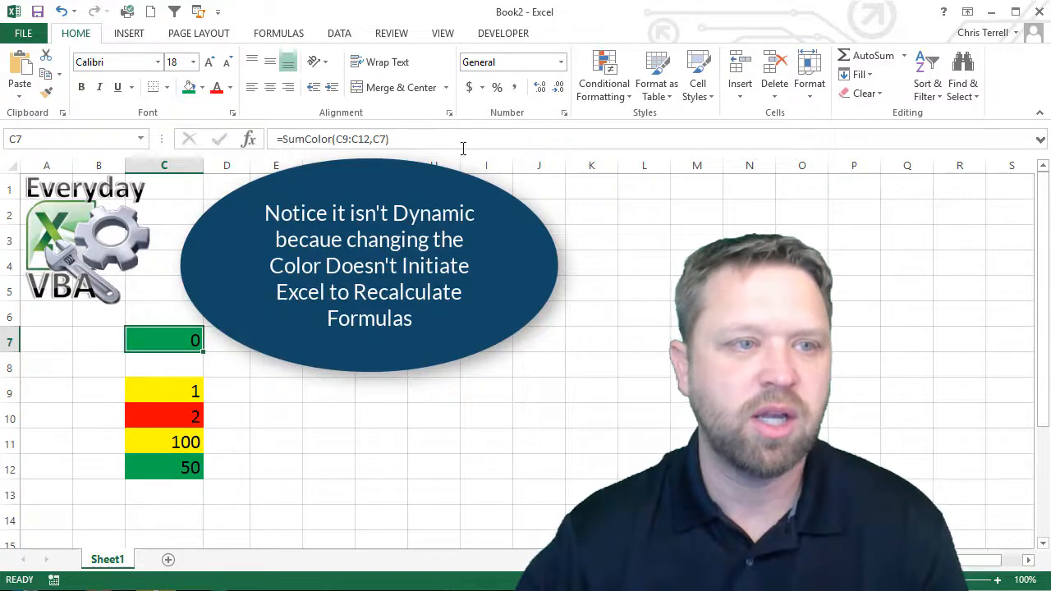
click(165, 368)
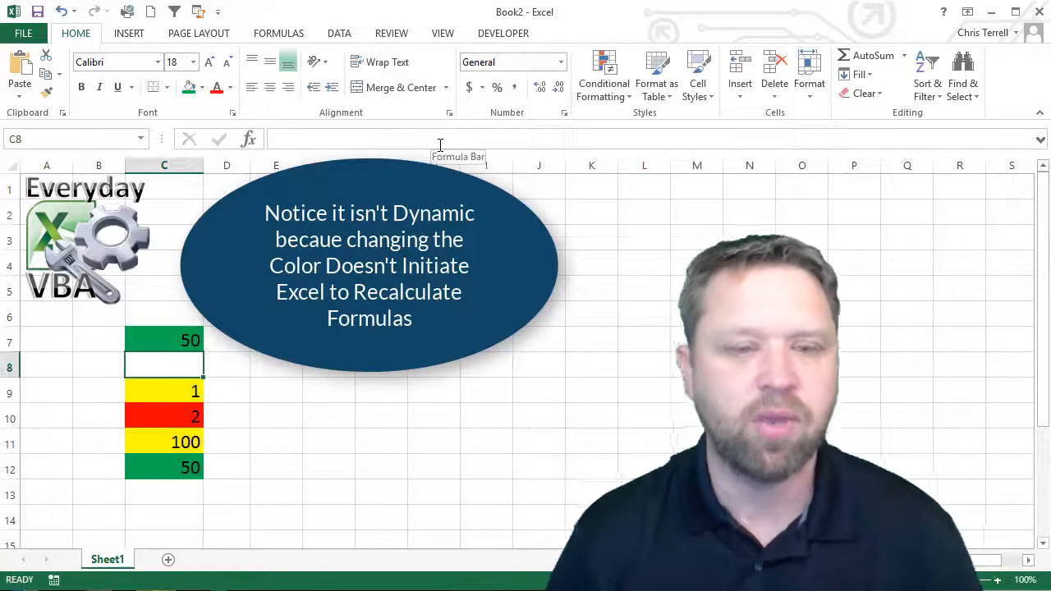